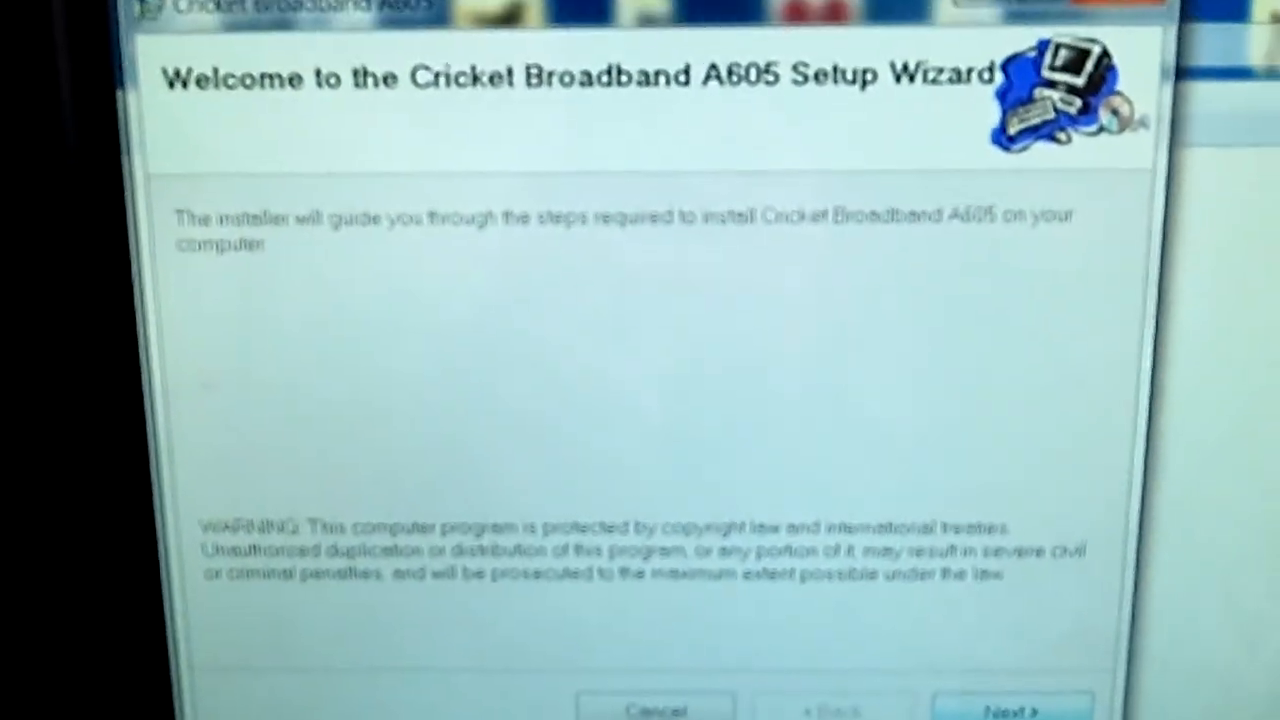
- Advance past the Cricket Broadband A605 welcome screen to the CIQ license agreement
click(1010, 705)
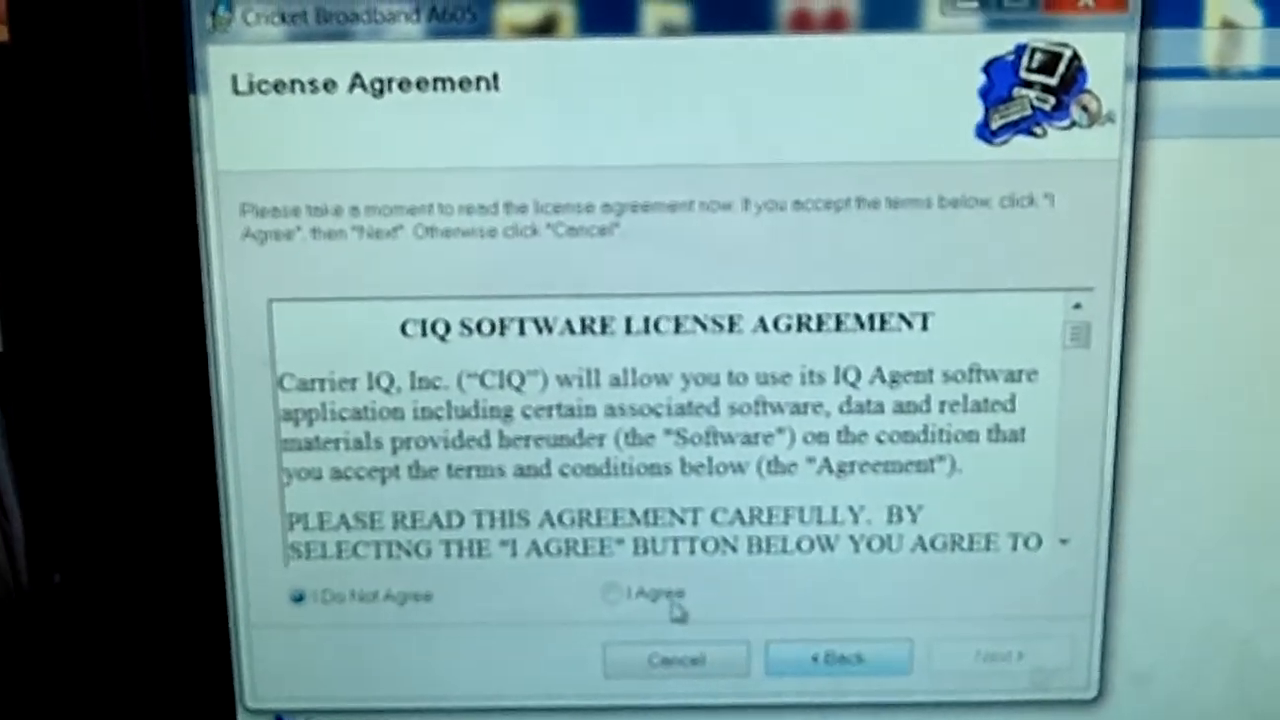
- Choose 'I Agree' on the CIQ license and continue to the confirm-installation page
click(611, 592)
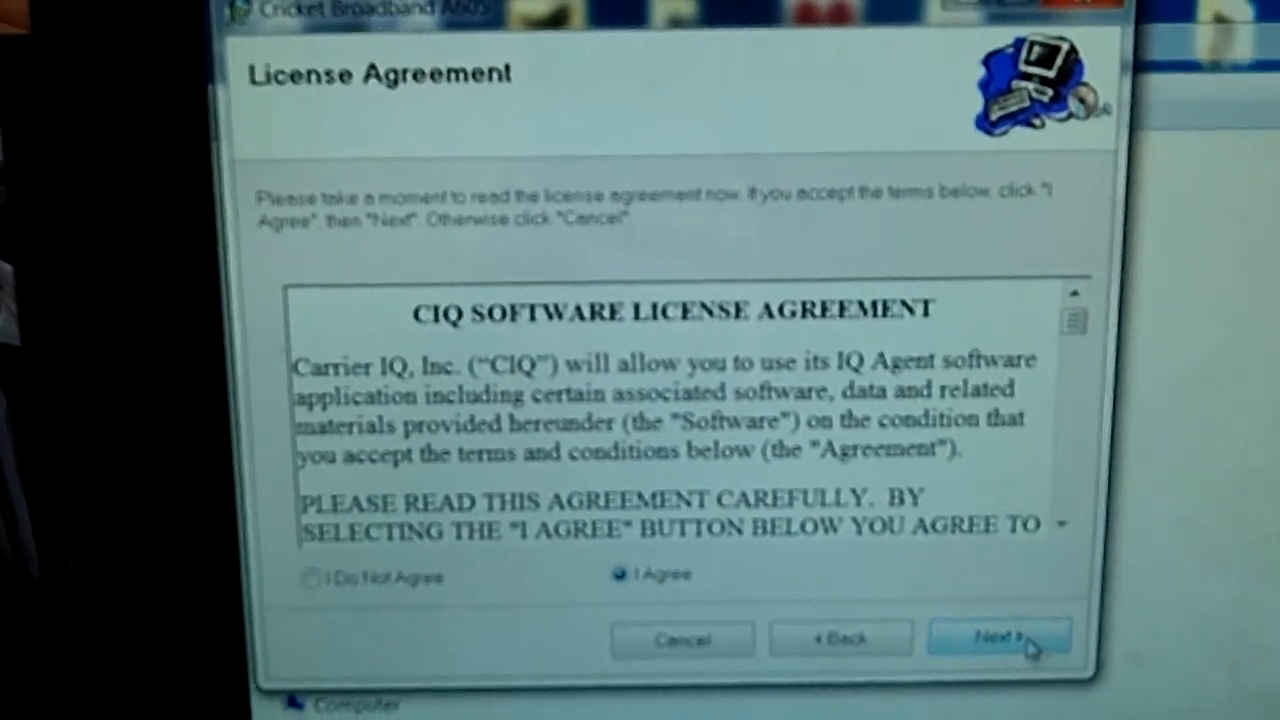
click(997, 639)
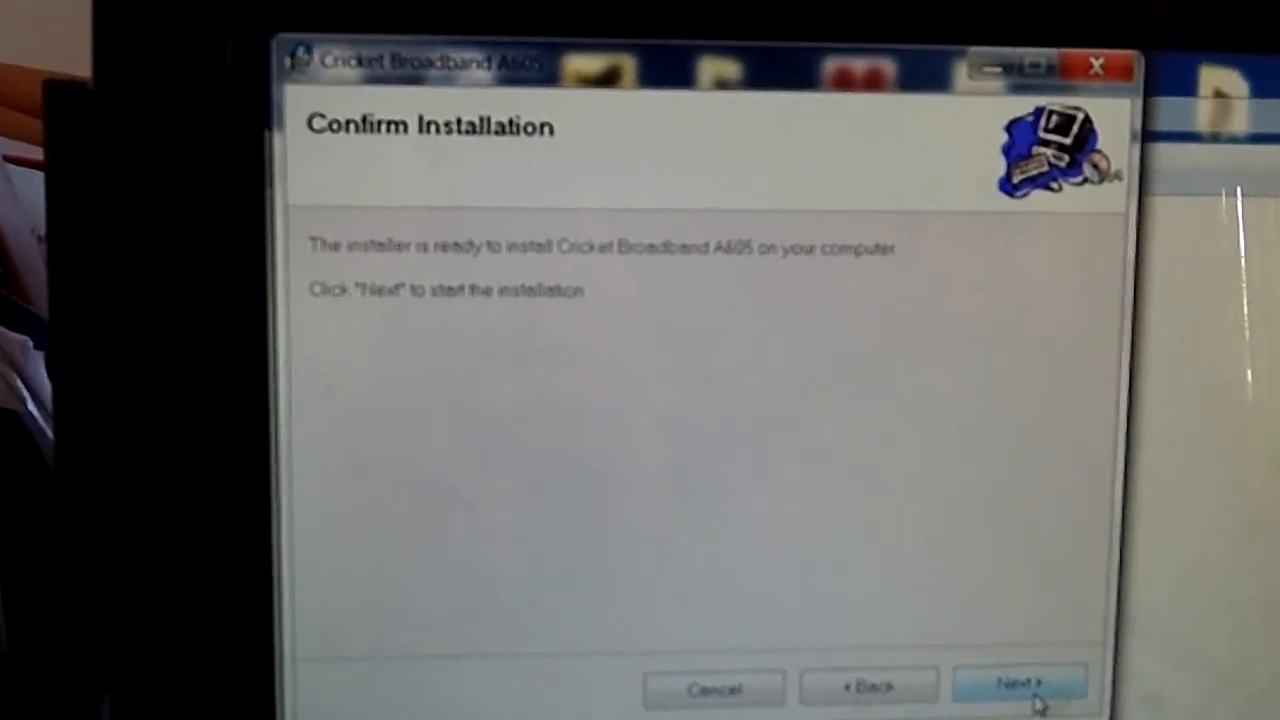
click(1019, 685)
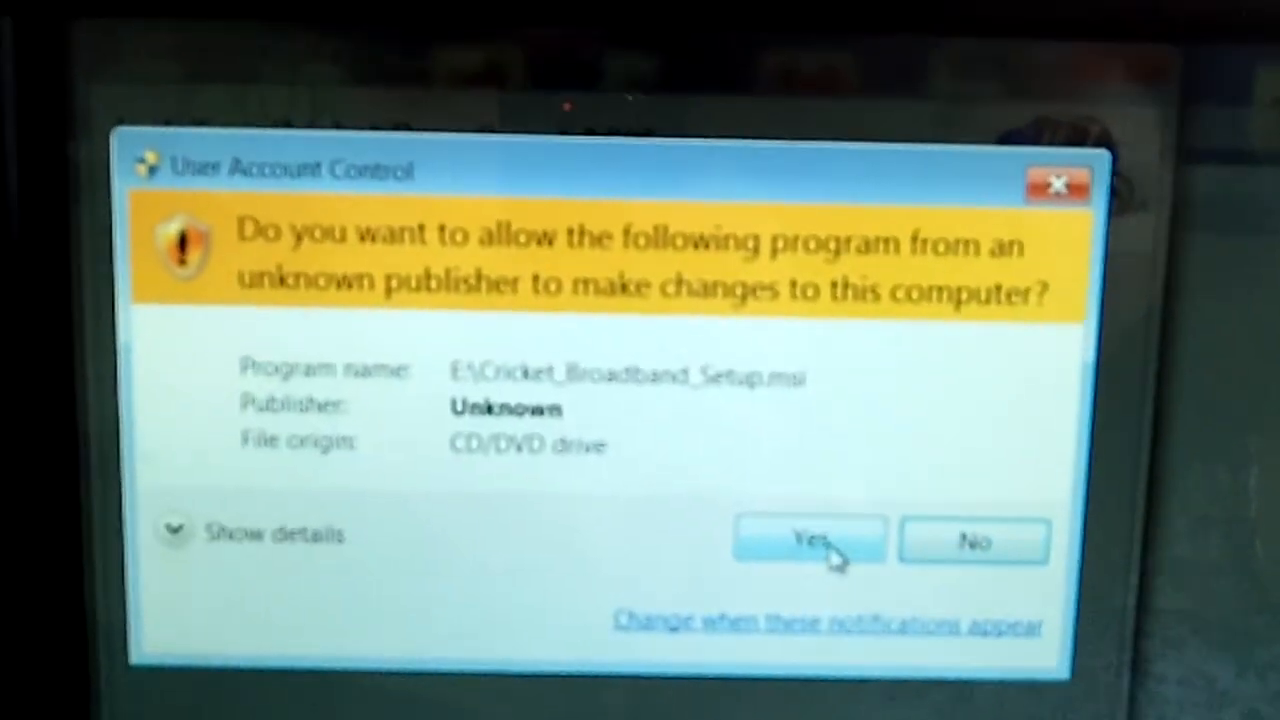
- Grant User Account Control permission so Cricket Broadband A605 begins installing
click(810, 540)
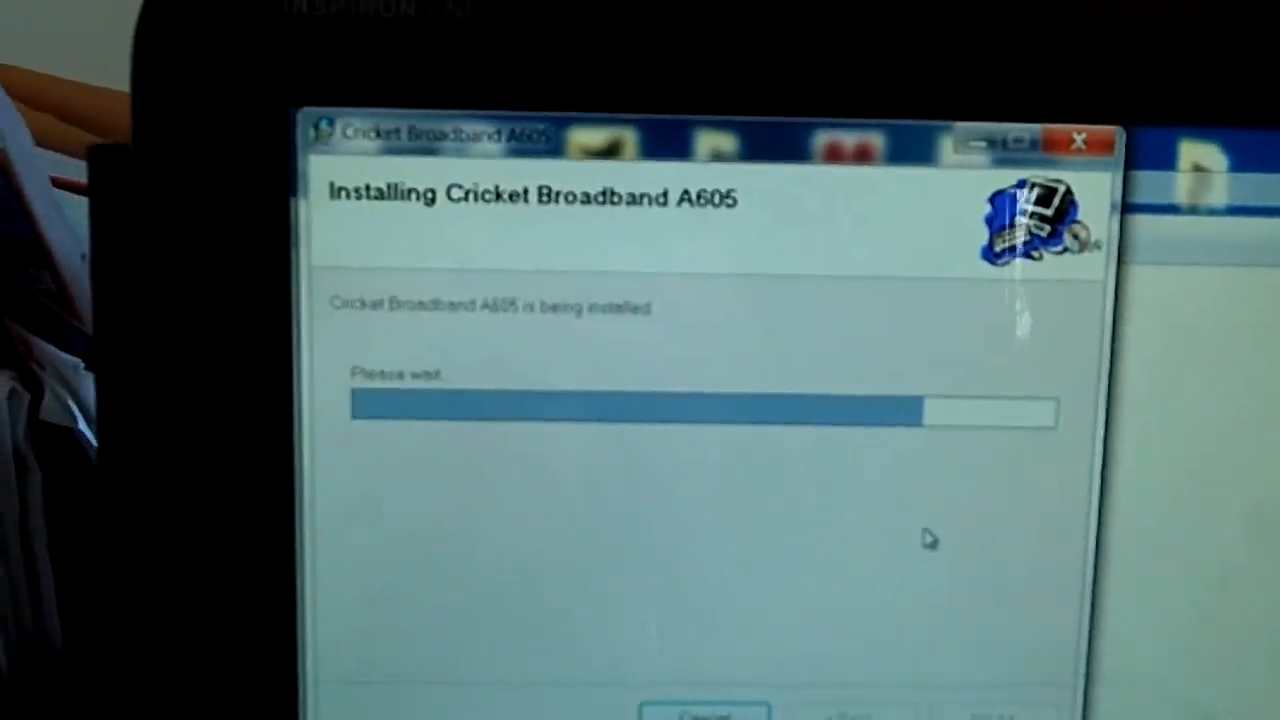